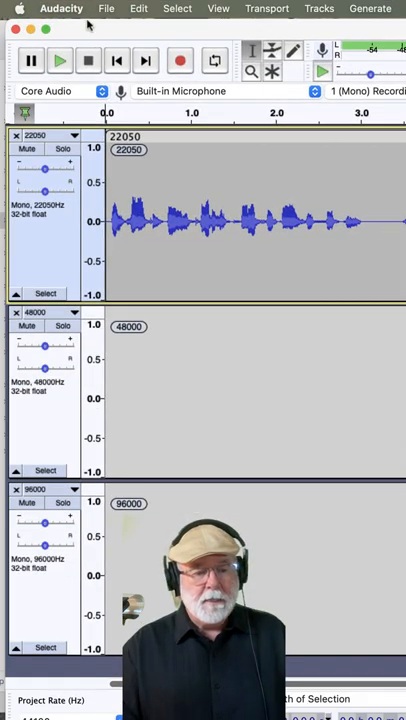
# - Open Preferences from the Audacity menu, landing on the Interface page
pyautogui.click(61, 8)
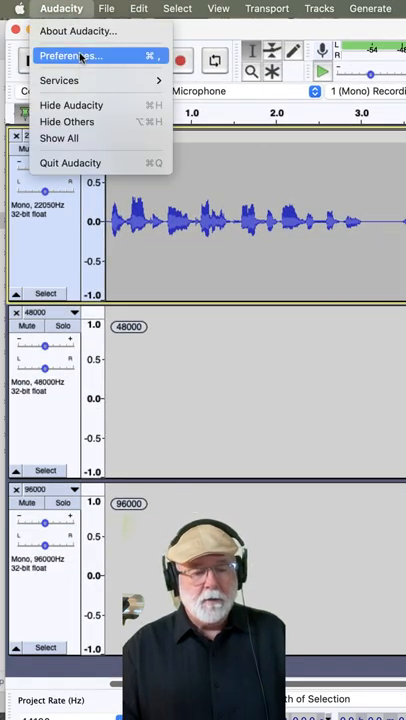
pyautogui.click(70, 56)
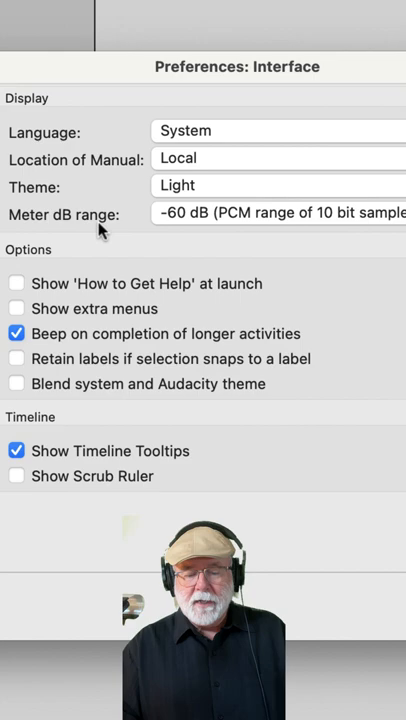
# - Set the Meter dB range to -84 dB (PCM range of 14 bit samples)
pyautogui.moveTo(60, 232); pyautogui.dragTo(190, 233)
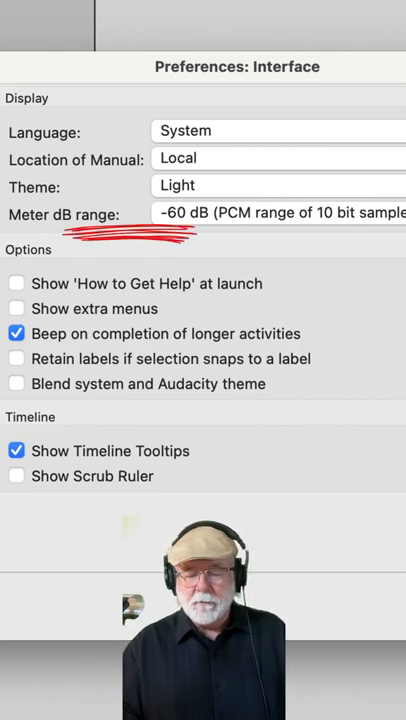
pyautogui.click(280, 214)
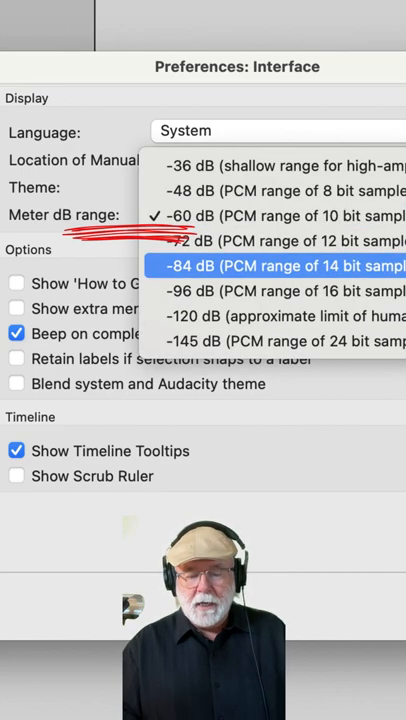
pyautogui.click(280, 266)
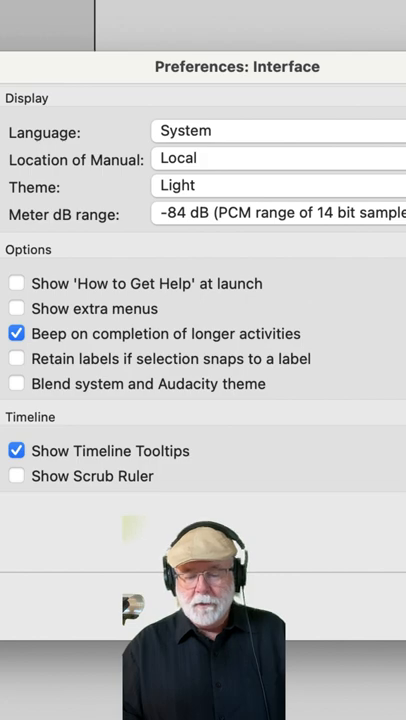